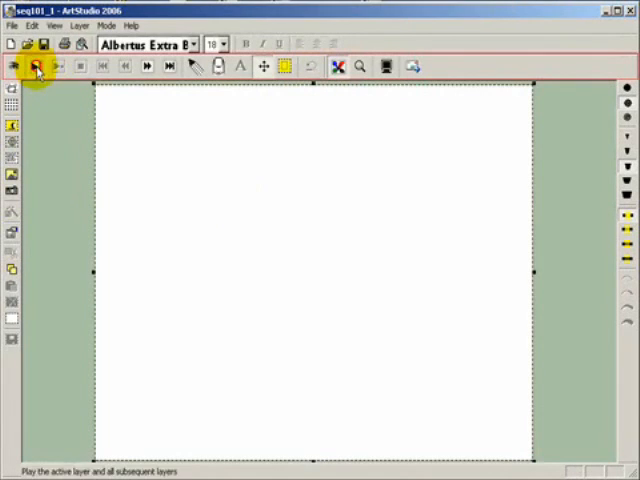
Step: Play back the seq101_1 sketch until the Reset, S0–S3 diagram is drawn
click(34, 66)
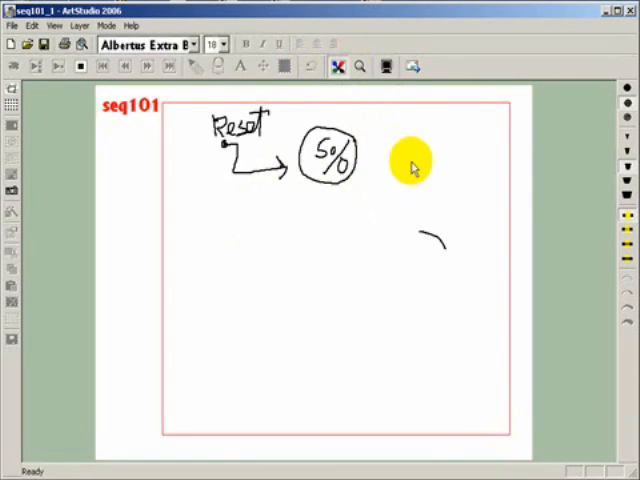
drag(430, 235, 410, 290)
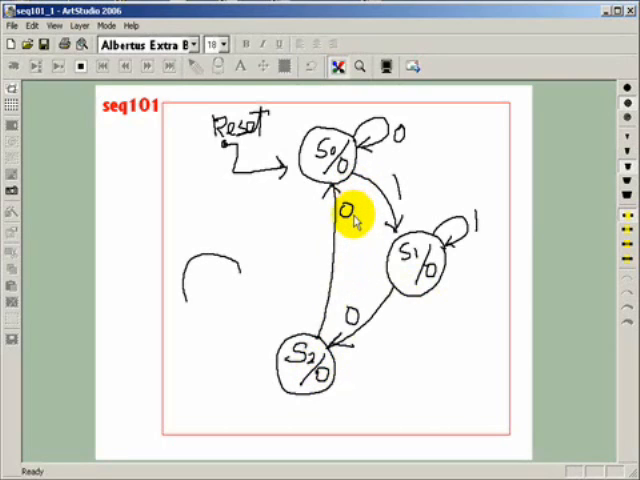
mouse_move(405, 250)
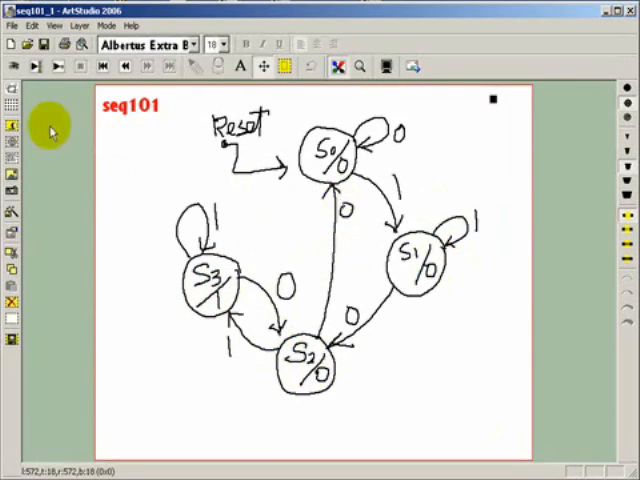
Step: Open the seq101_2 artwork and start its playback
click(11, 25)
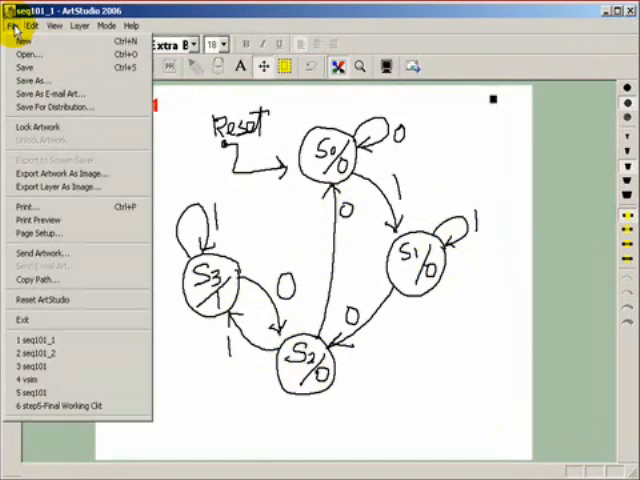
mouse_move(30, 53)
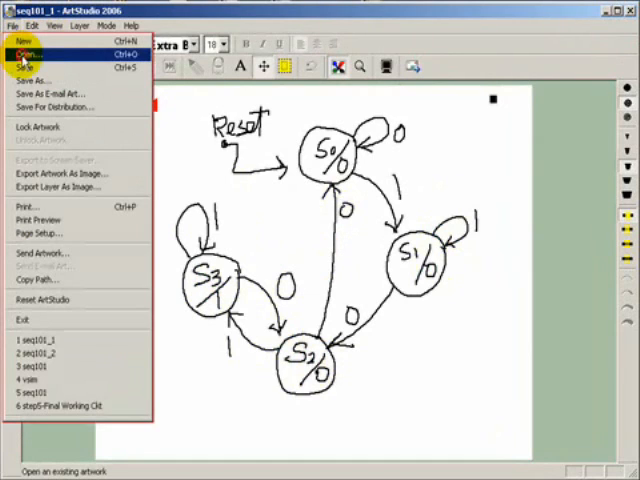
click(33, 53)
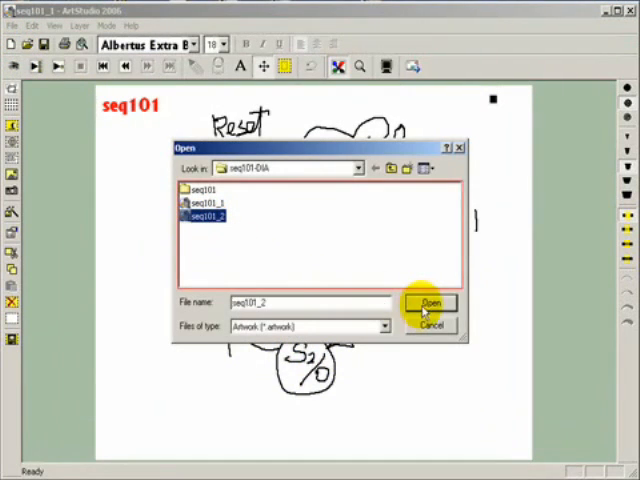
click(429, 303)
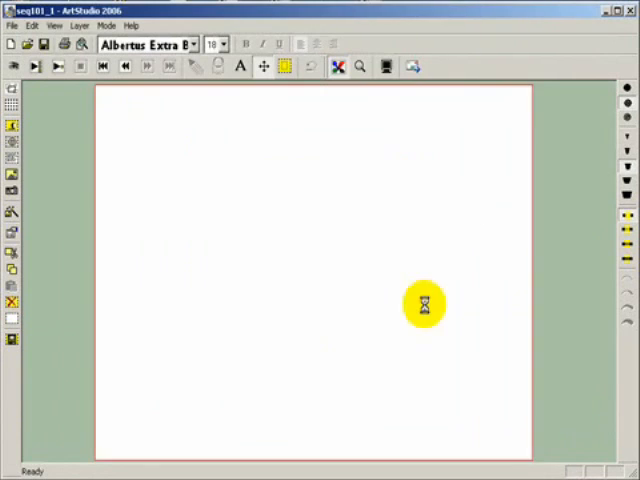
click(35, 66)
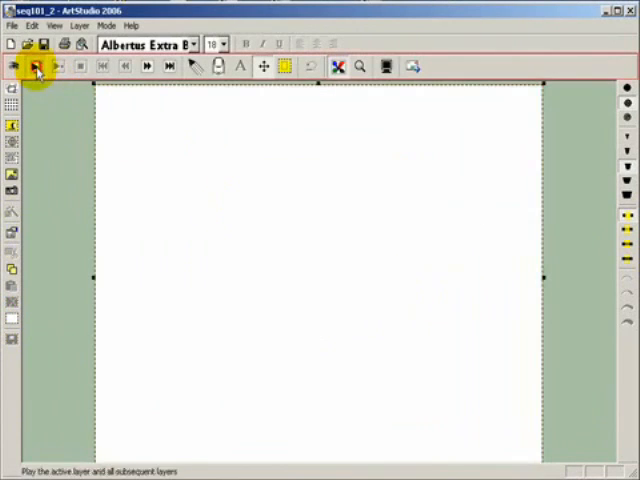
click(35, 66)
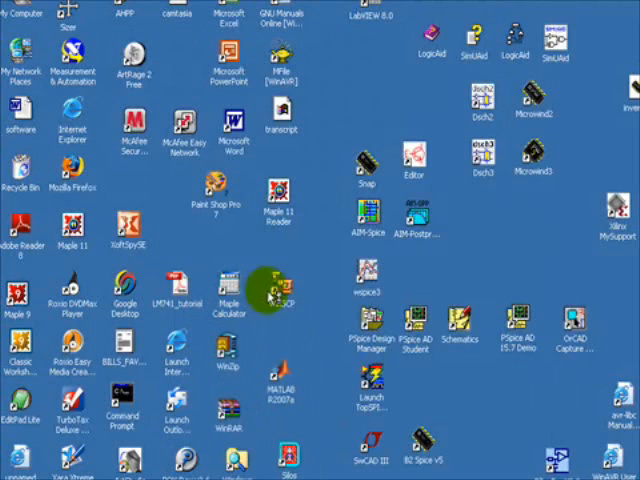
mouse_move(335, 130)
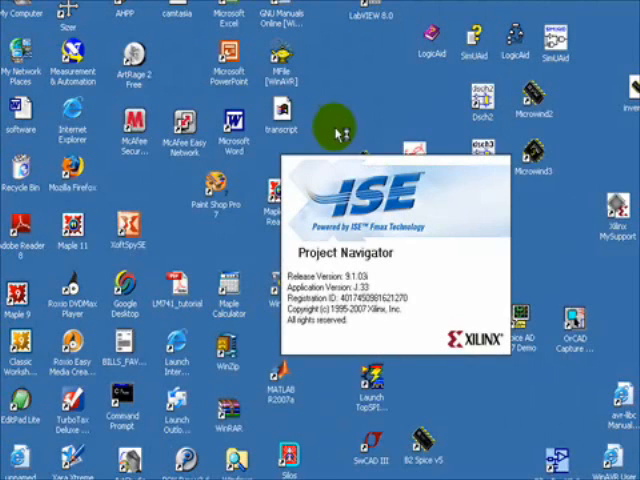
mouse_move(338, 132)
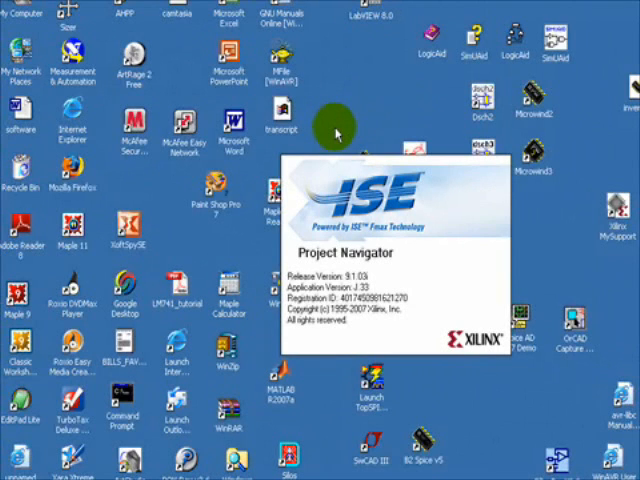
mouse_move(340, 150)
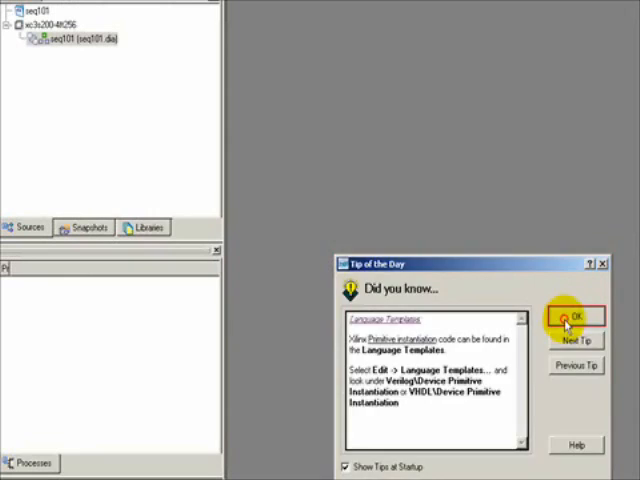
Step: Dismiss Tip of the Day and close the seq101 project, leaving no project open
click(568, 318)
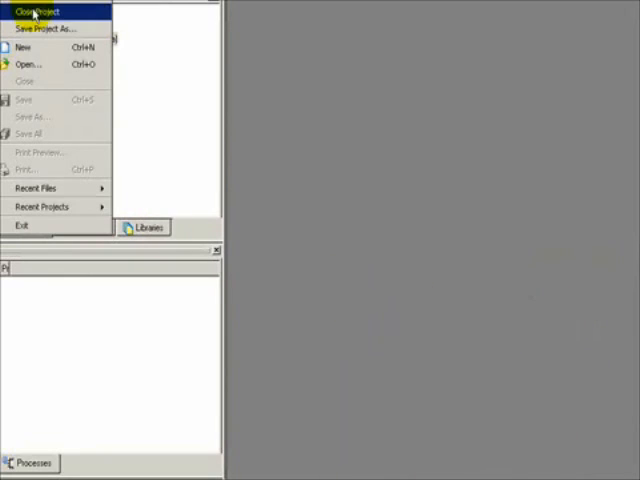
click(37, 11)
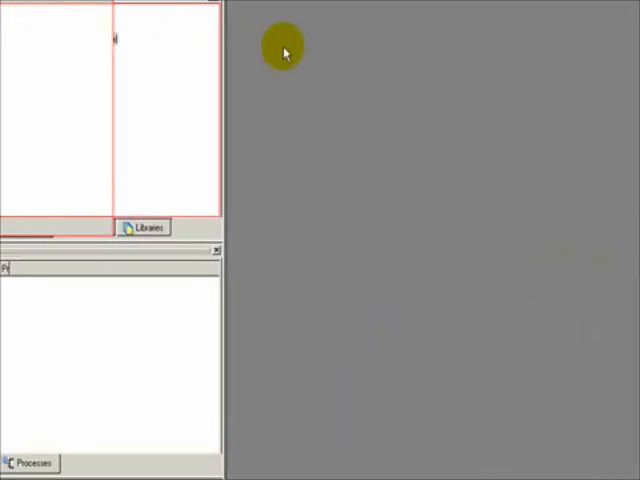
mouse_move(297, 70)
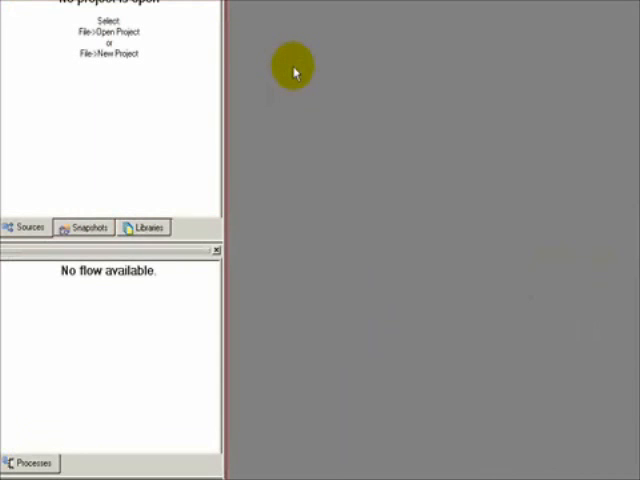
mouse_move(283, 62)
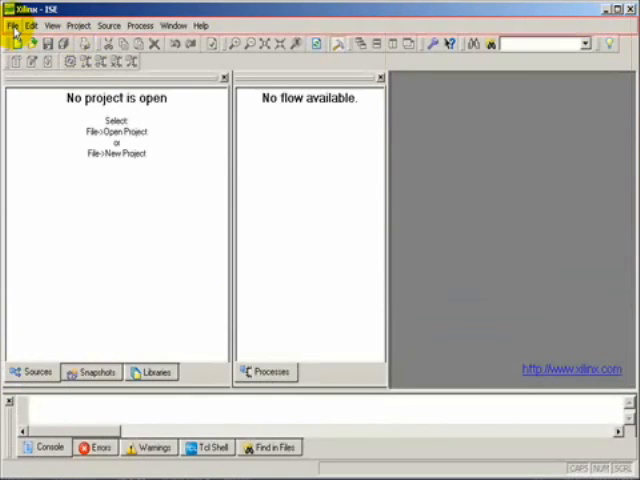
click(13, 25)
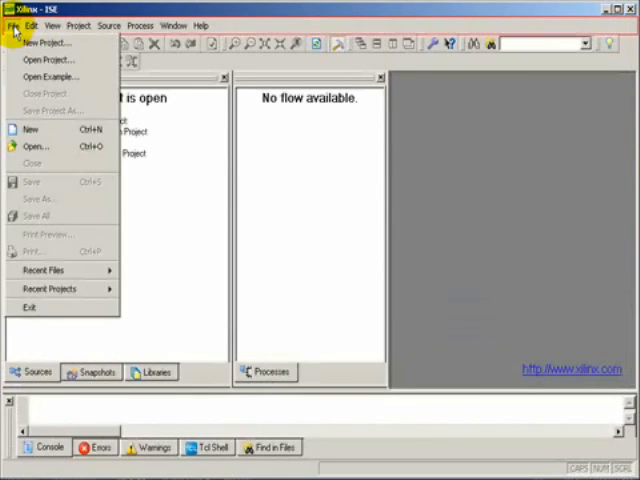
mouse_move(48, 43)
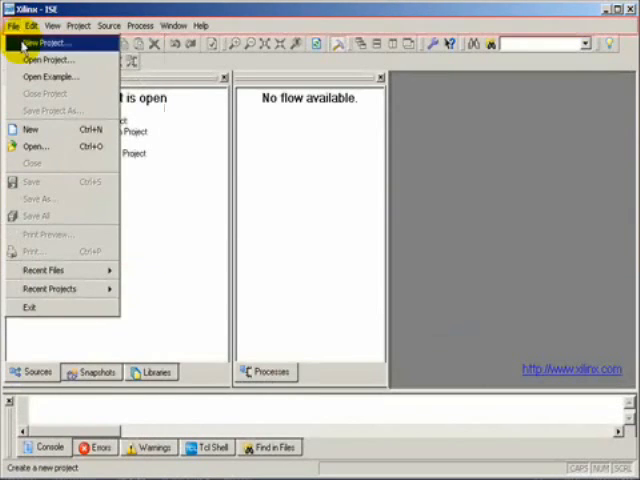
click(45, 43)
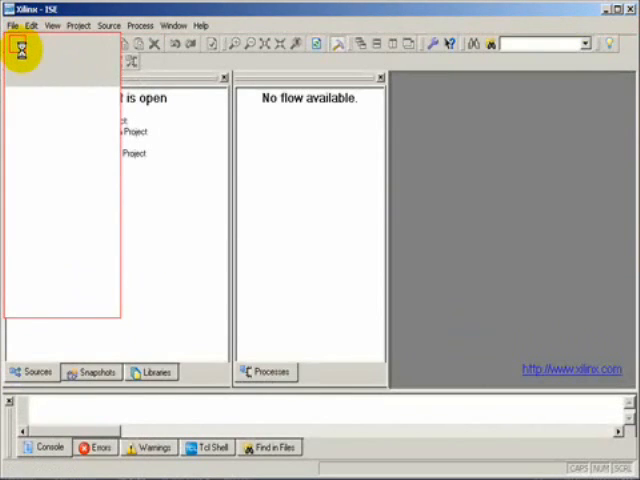
click(16, 43)
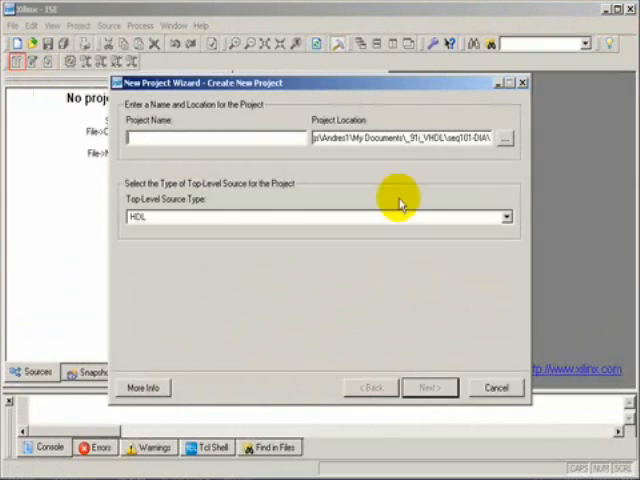
click(503, 138)
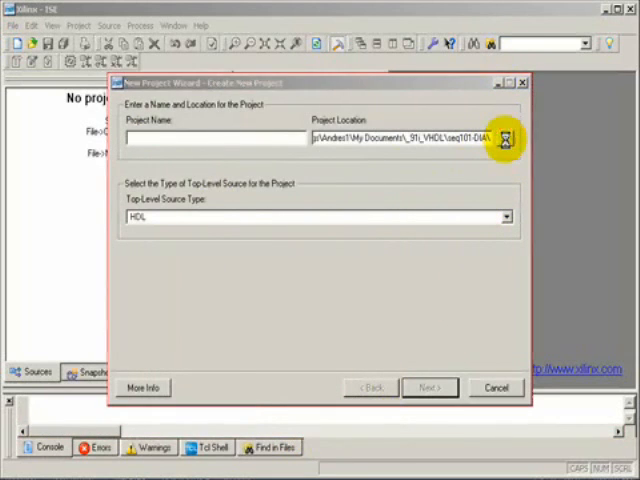
click(505, 139)
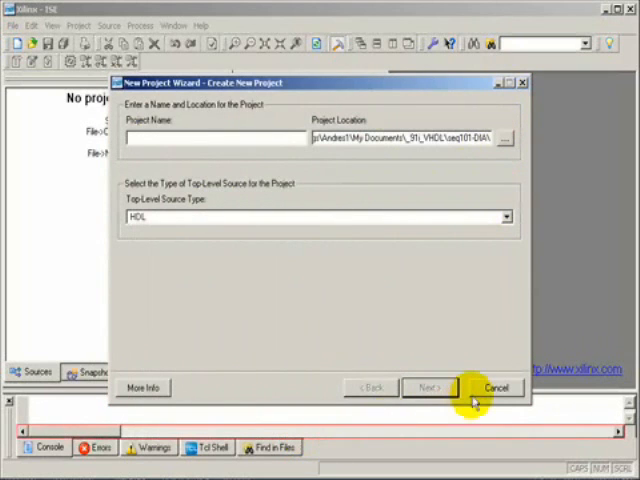
click(495, 388)
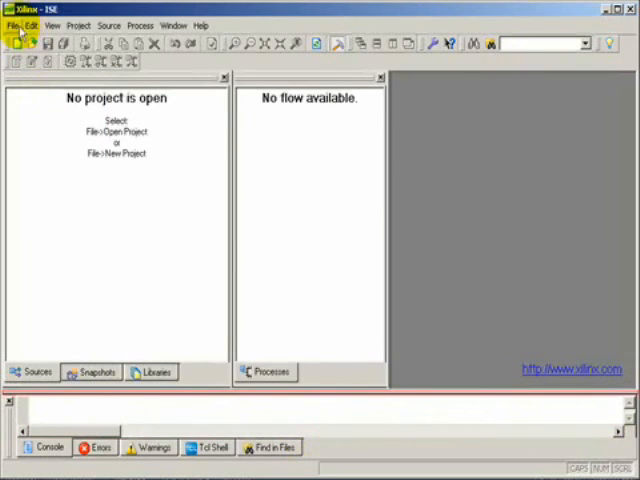
Step: Reopen seq101.ise from _91i_VHDL\seq101-DIA\seq101
click(11, 25)
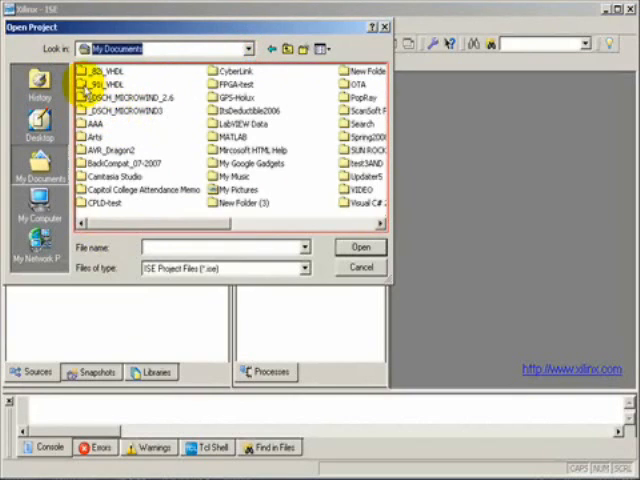
double_click(103, 79)
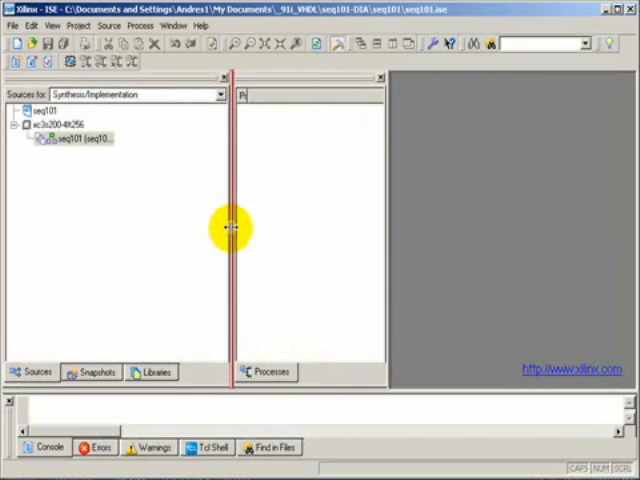
Step: Narrow the sources and processes panes, then open seq101.dia in StateCAD
drag(232, 230, 165, 230)
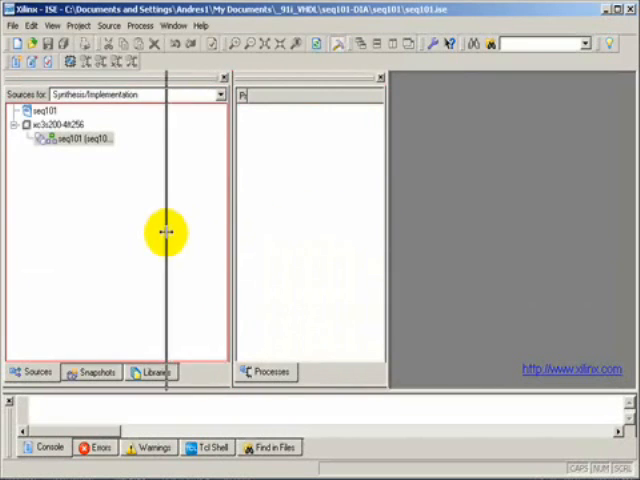
drag(165, 232, 320, 245)
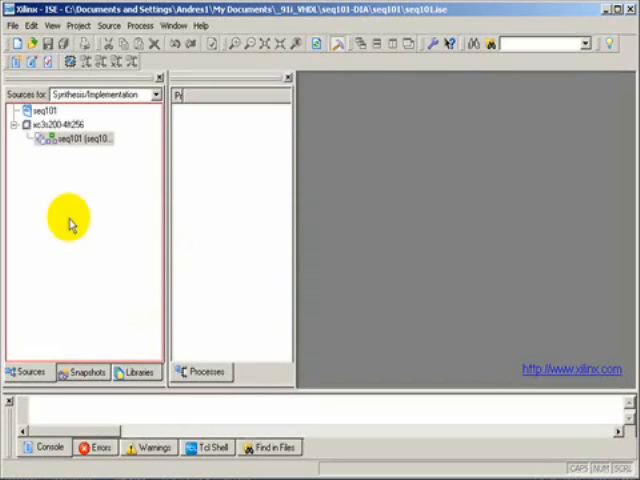
mouse_move(82, 203)
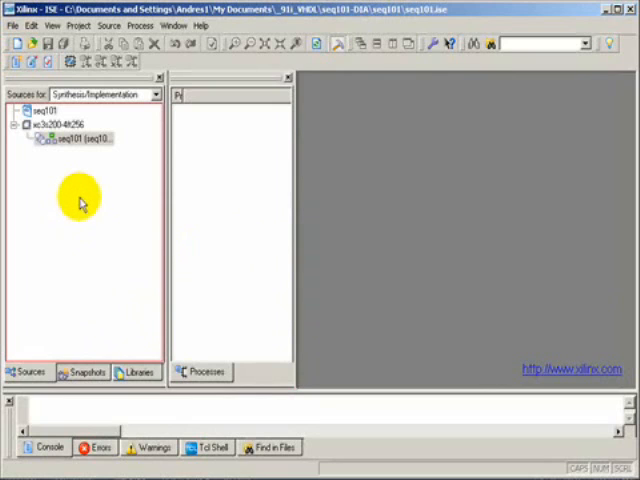
mouse_move(84, 196)
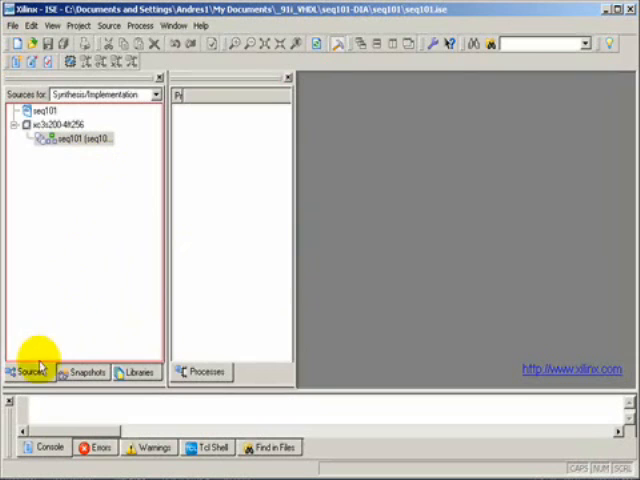
click(70, 138)
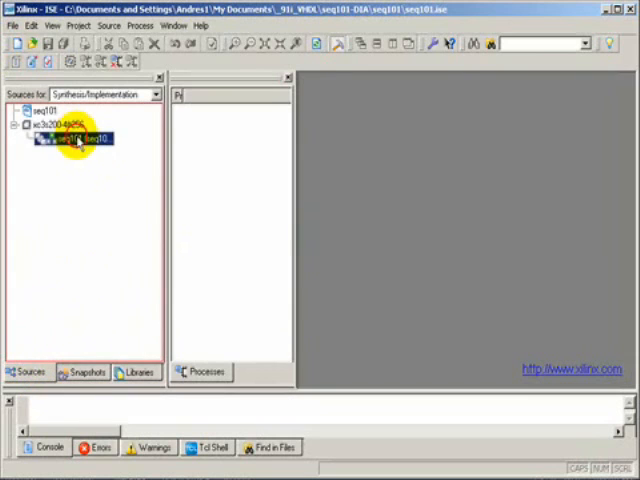
double_click(75, 137)
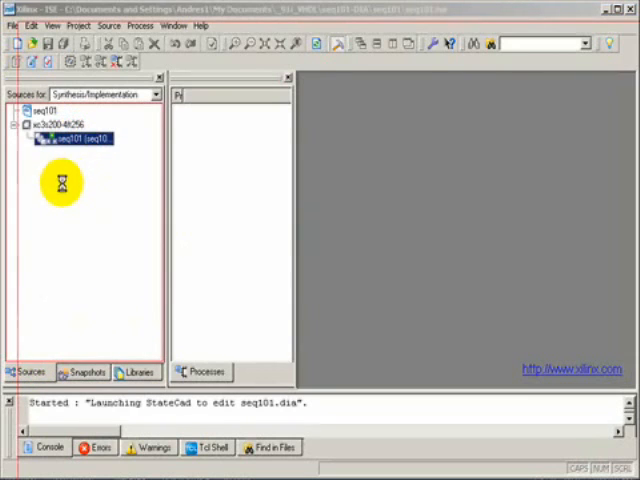
double_click(78, 137)
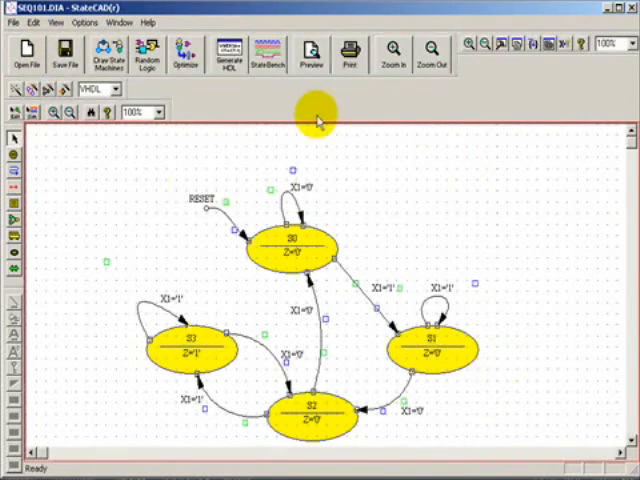
mouse_move(370, 262)
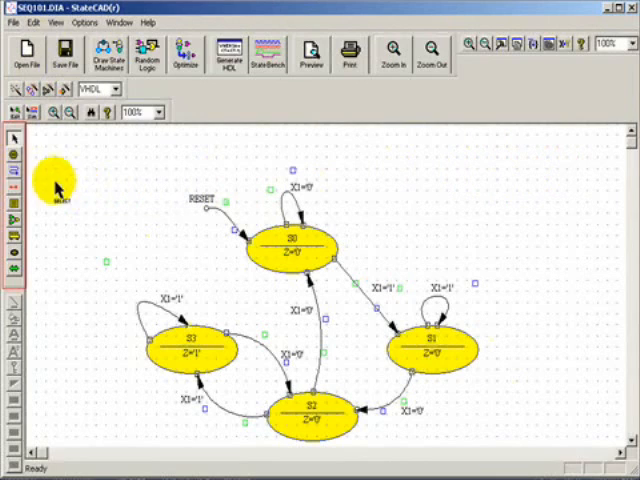
Step: Place a new state in the upper right, named ST with output Z='1'
click(16, 159)
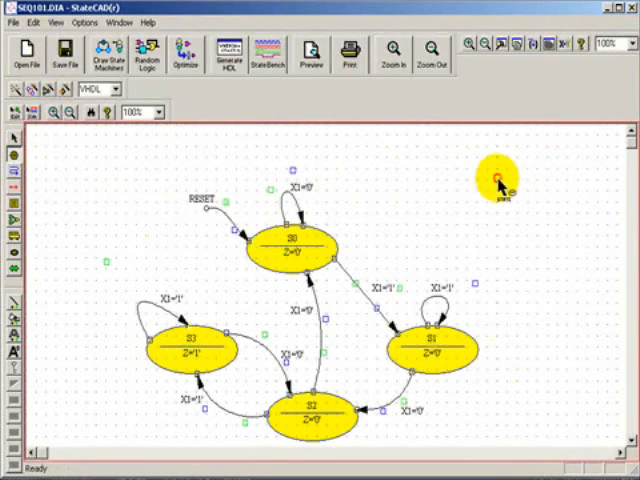
click(498, 194)
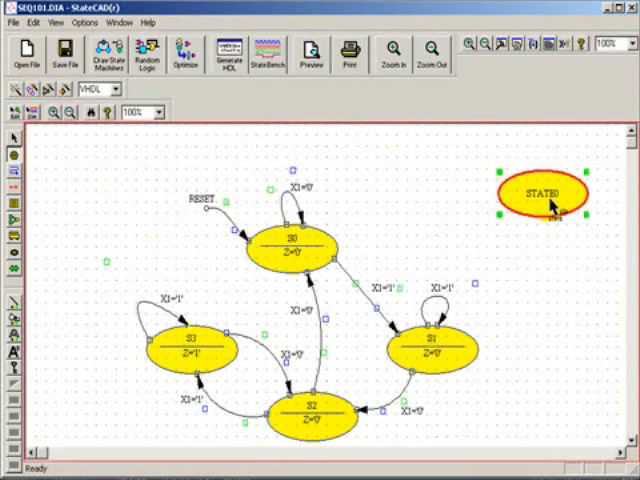
double_click(552, 193)
text(ST)
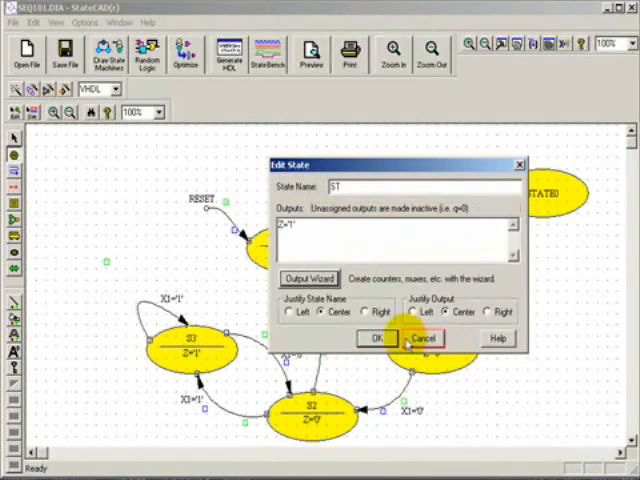
click(373, 338)
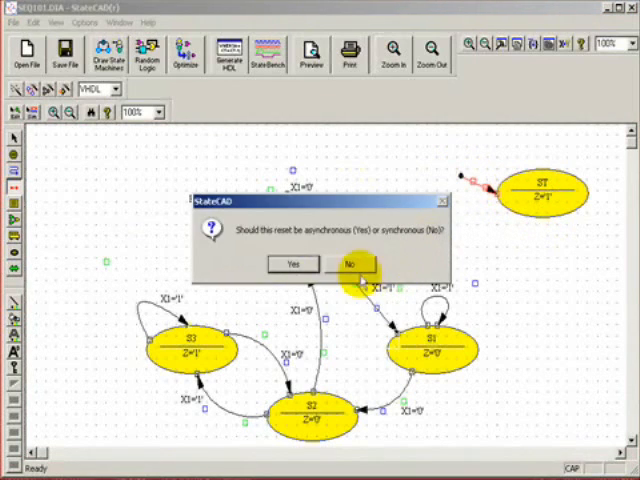
Step: Answer the reset prompt as synchronous and undo back to a plain STATE0
click(349, 263)
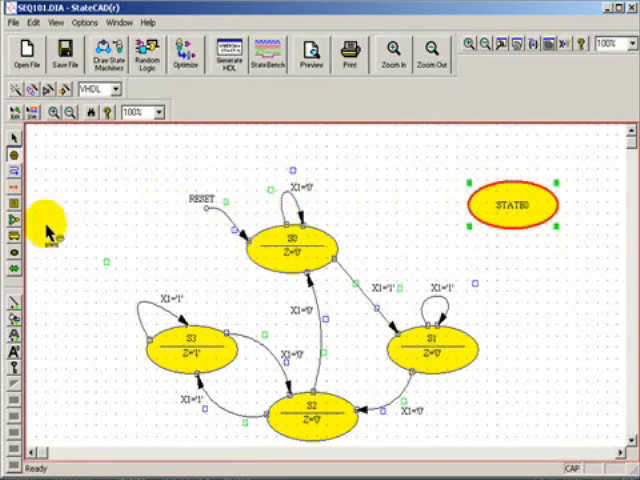
click(13, 176)
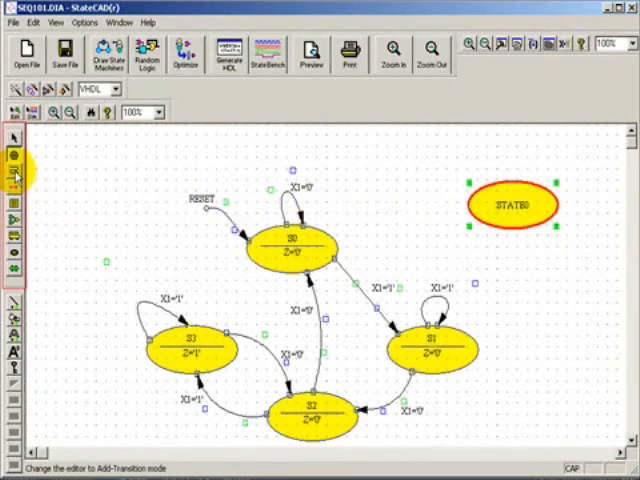
click(513, 205)
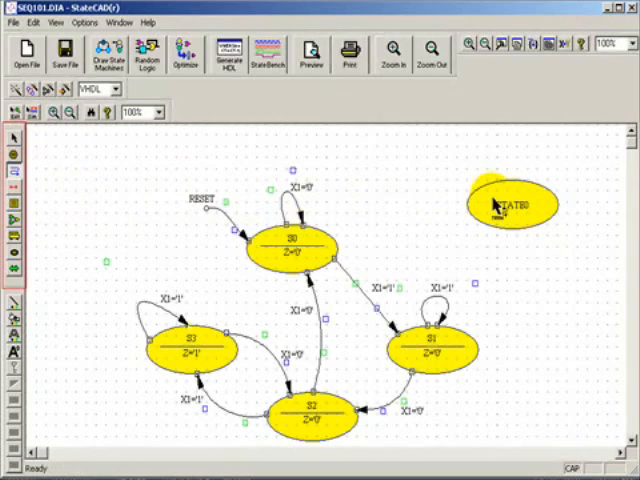
click(510, 205)
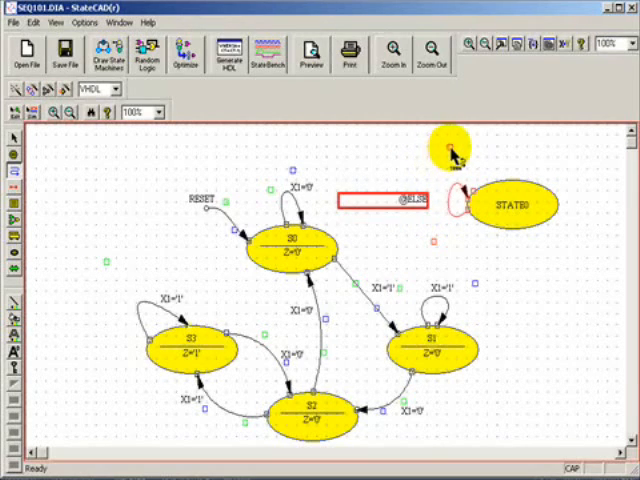
mouse_move(428, 222)
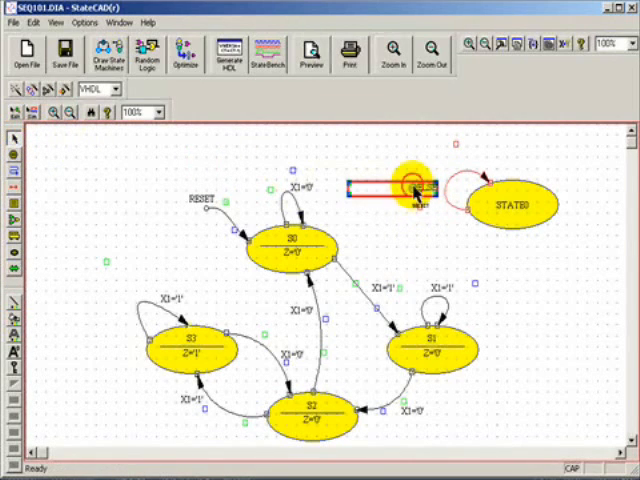
Step: Set the STATE0 self-loop transition condition to X1=1
right_click(410, 190)
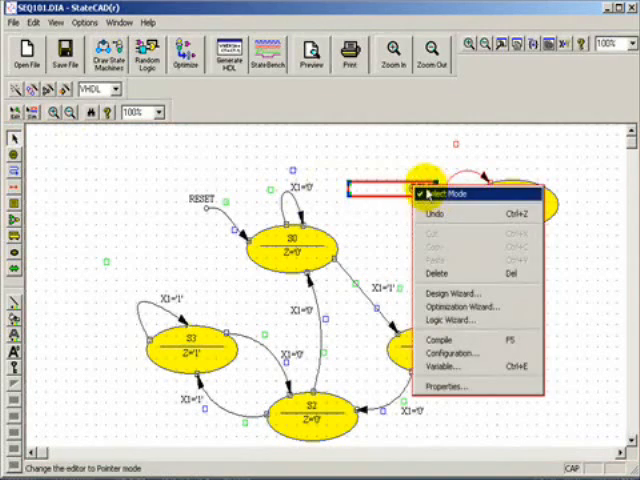
click(452, 197)
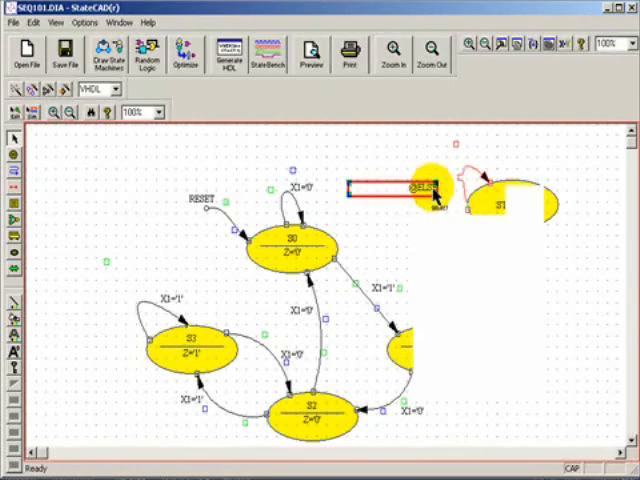
right_click(425, 190)
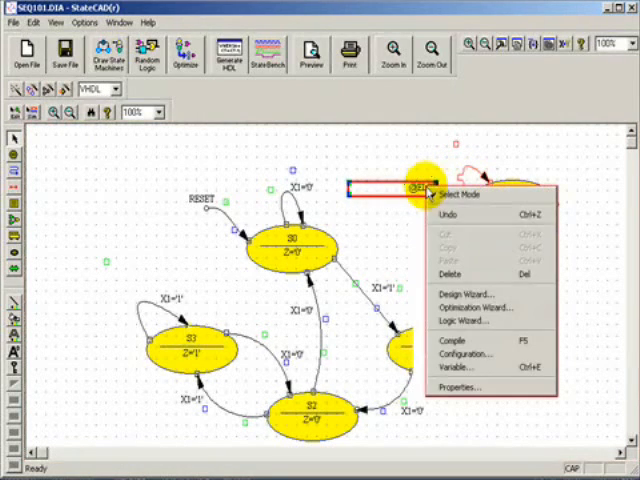
click(455, 387)
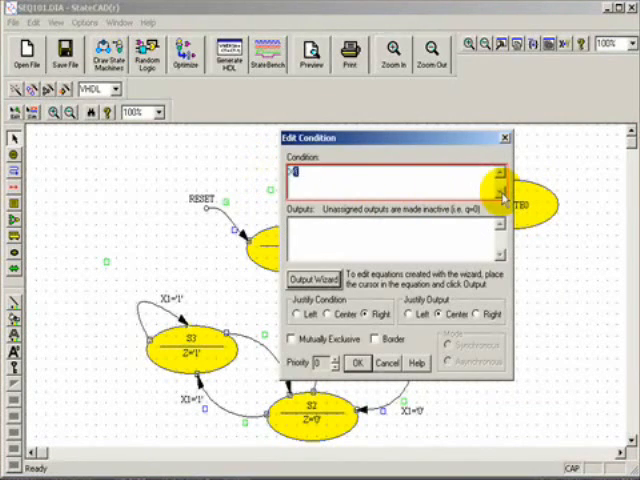
text(X1=1)
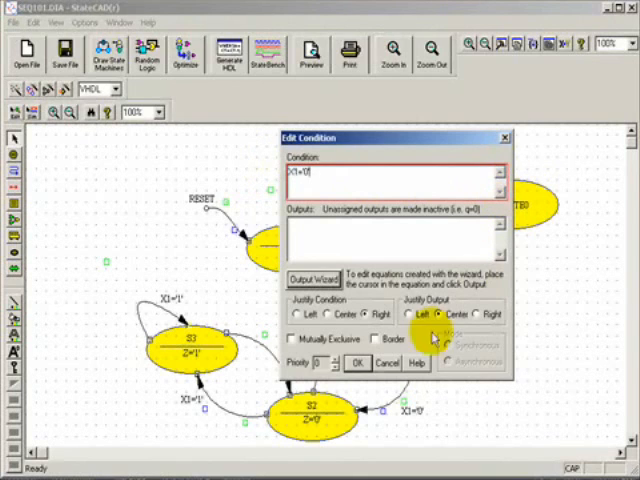
click(358, 363)
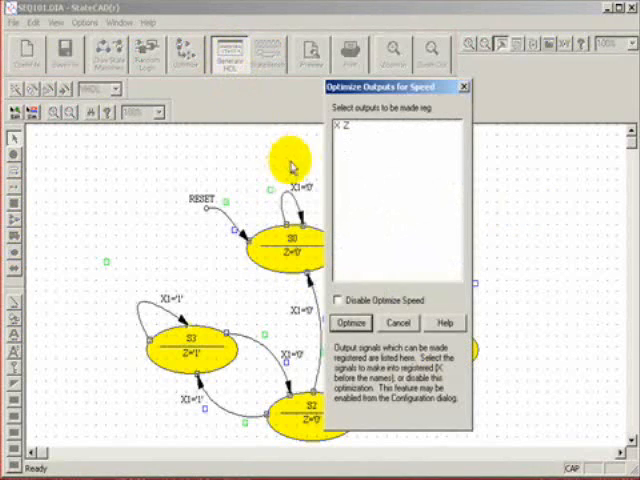
Step: Uncheck output Z in Optimize Outputs for Speed and generate the VHDL
click(339, 130)
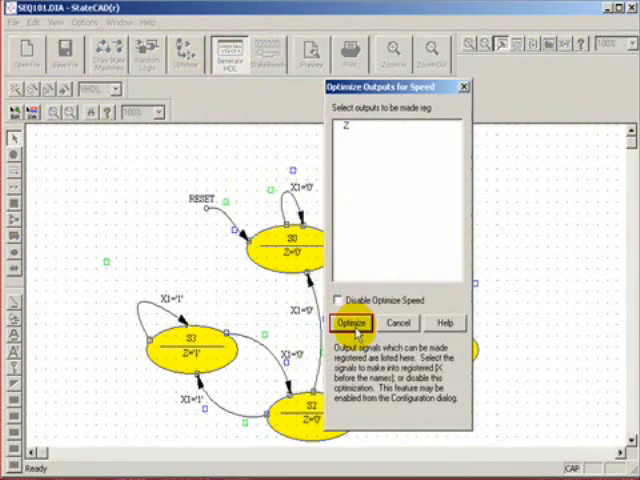
click(351, 322)
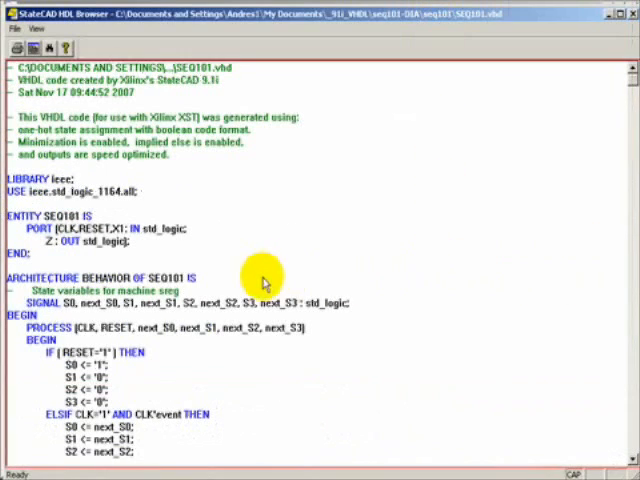
mouse_move(90, 214)
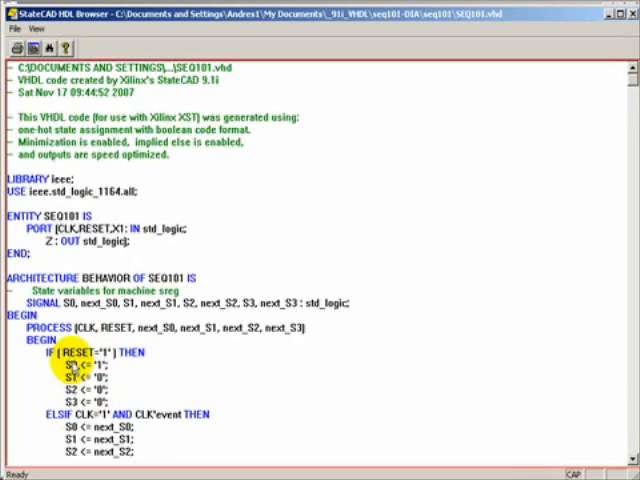
mouse_move(155, 455)
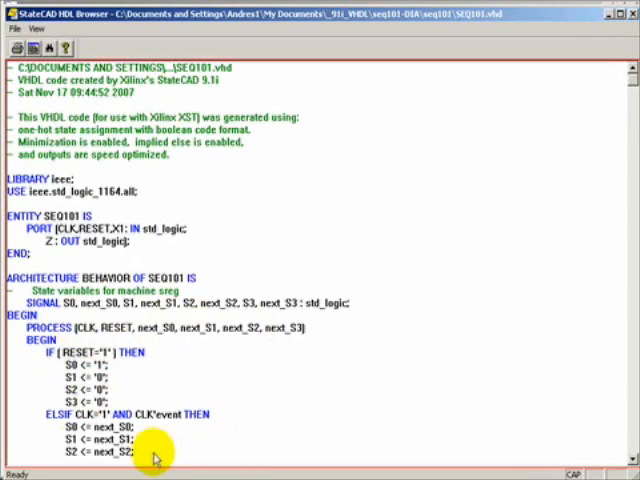
mouse_move(90, 340)
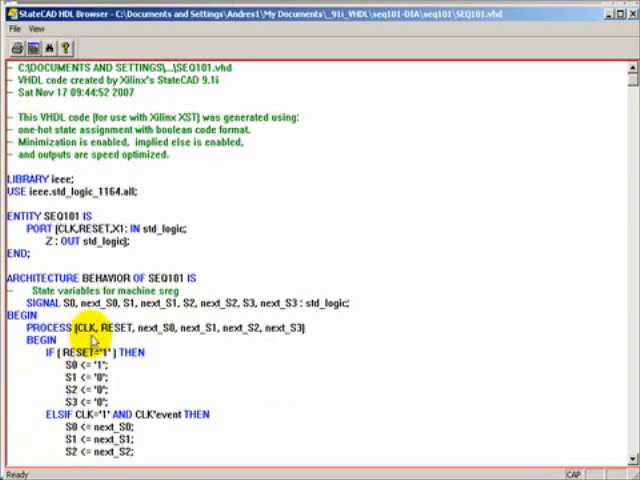
Step: Inspect the generated SEQ101.vhd entity, signals and reset process in the HDL Browser
double_click(117, 328)
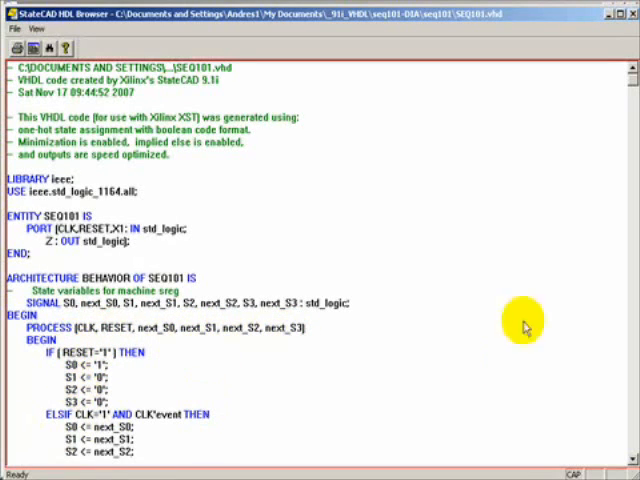
scroll(down, 3)
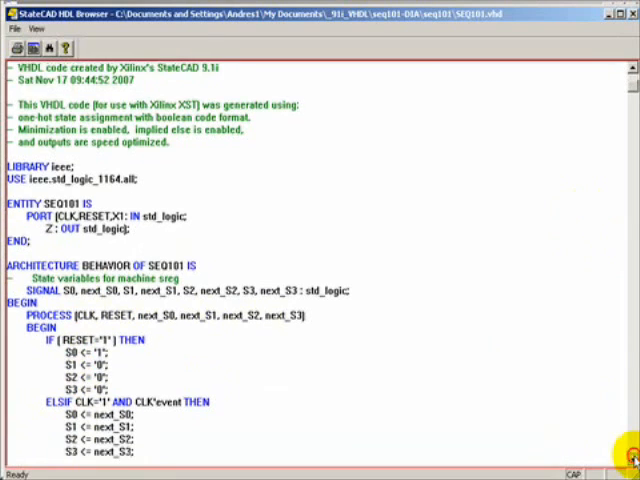
scroll(down, 3)
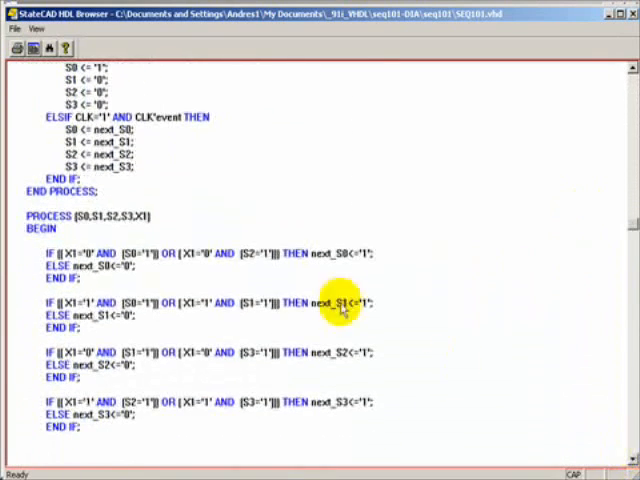
scroll(up, 3)
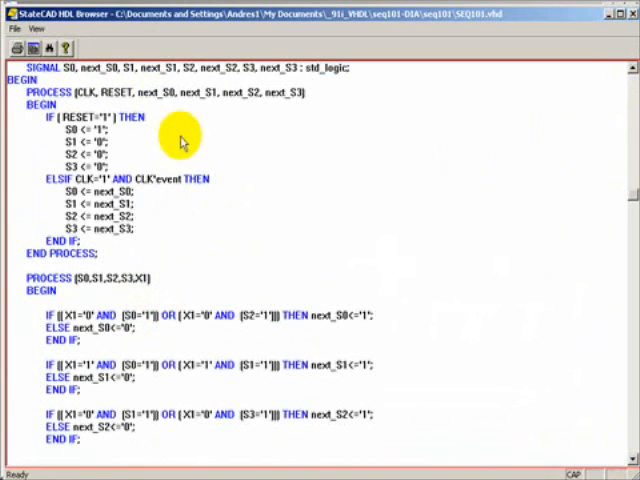
mouse_move(175, 278)
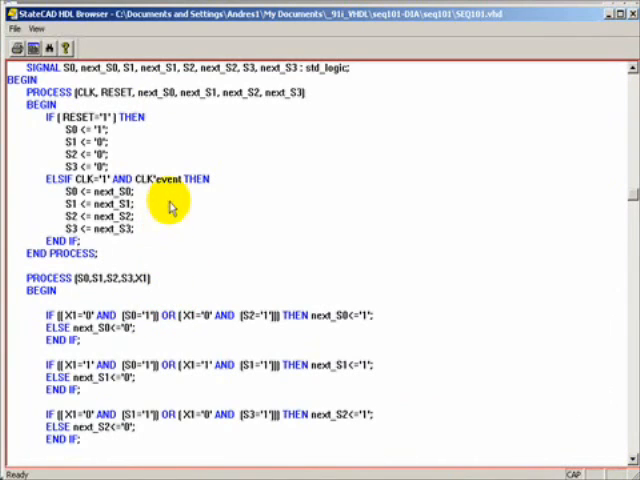
mouse_move(95, 300)
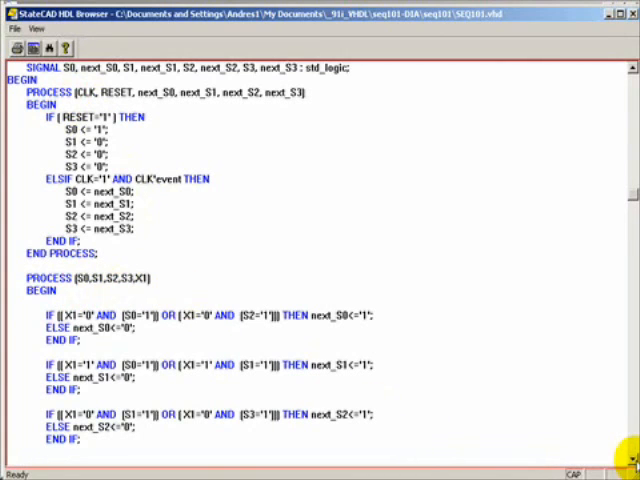
scroll(down, 3)
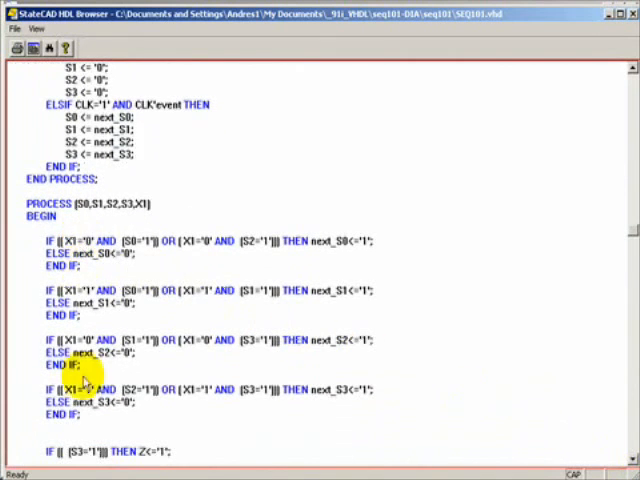
scroll(down, 3)
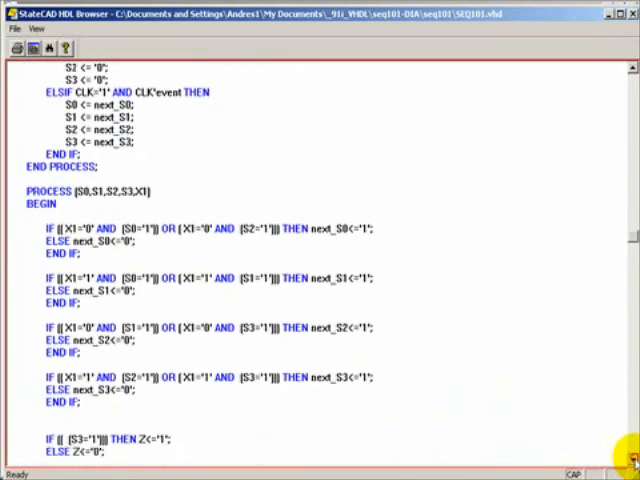
scroll(down, 3)
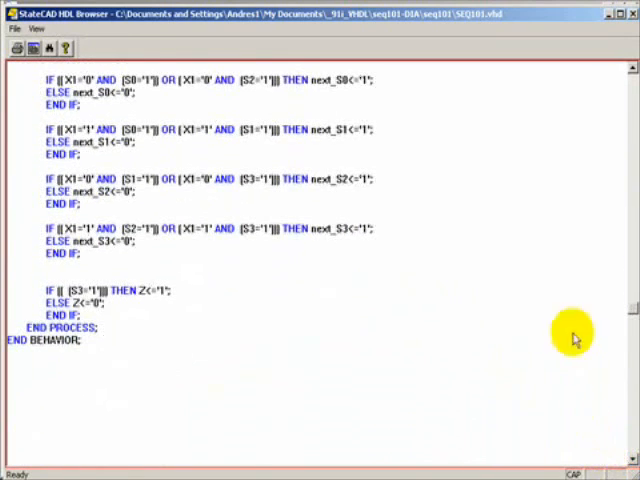